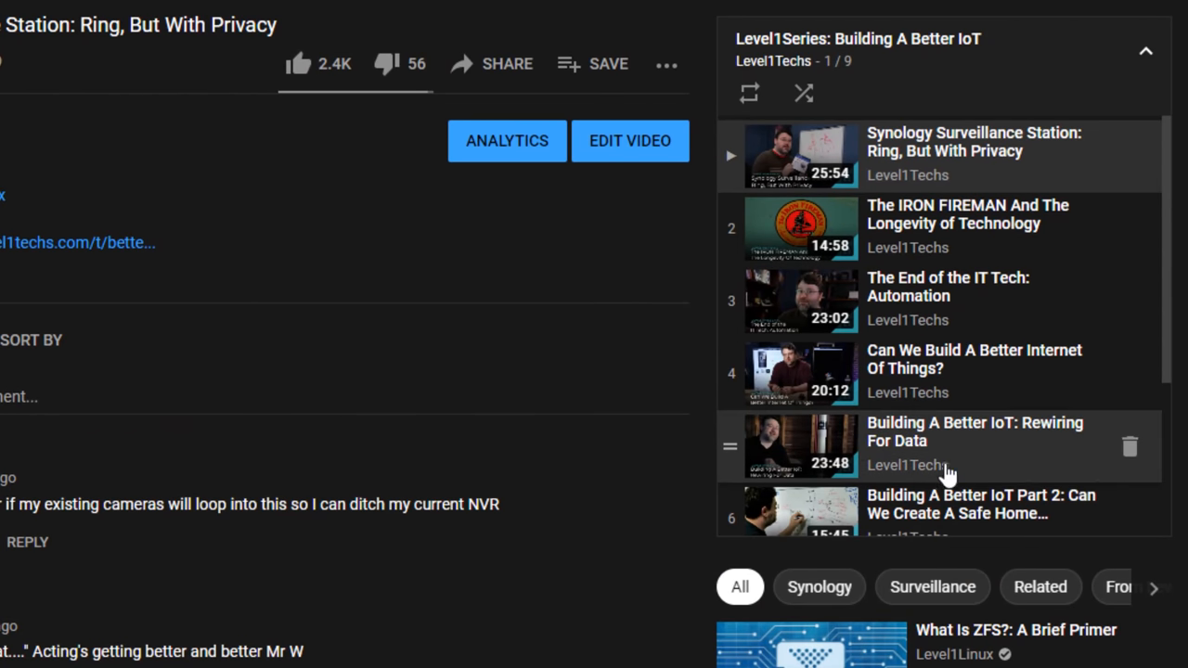
mouse_move(518, 254)
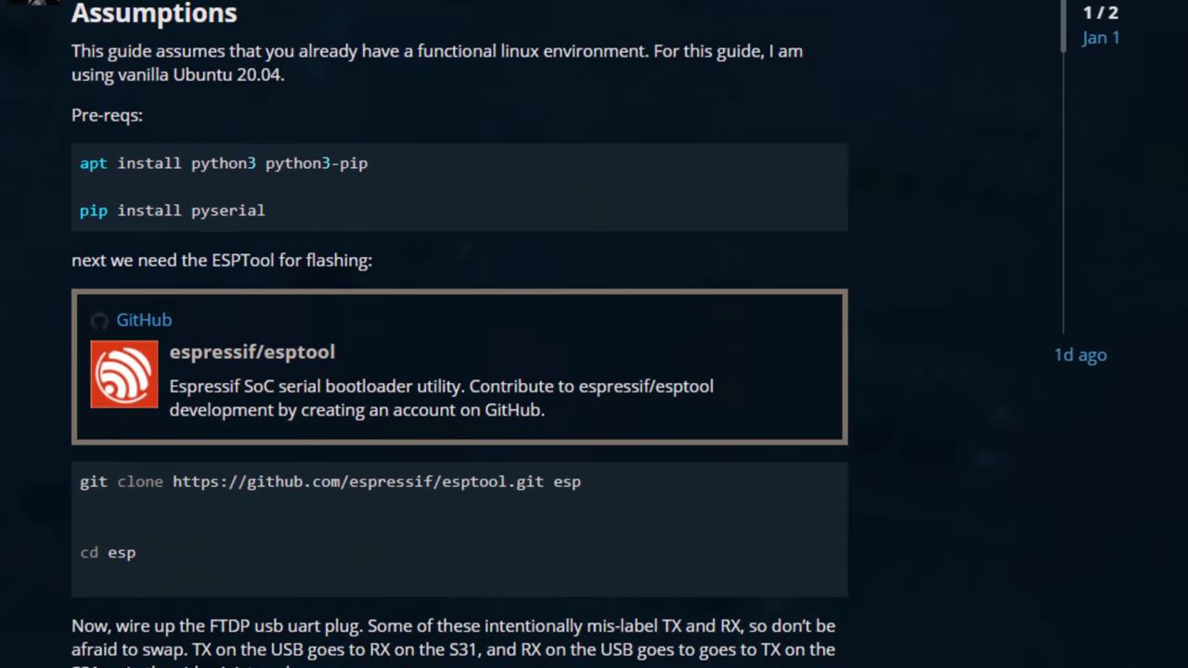
Step: Scroll the forum flashing guide down through the Assumptions section to the esptool clone step
scroll(down, 3)
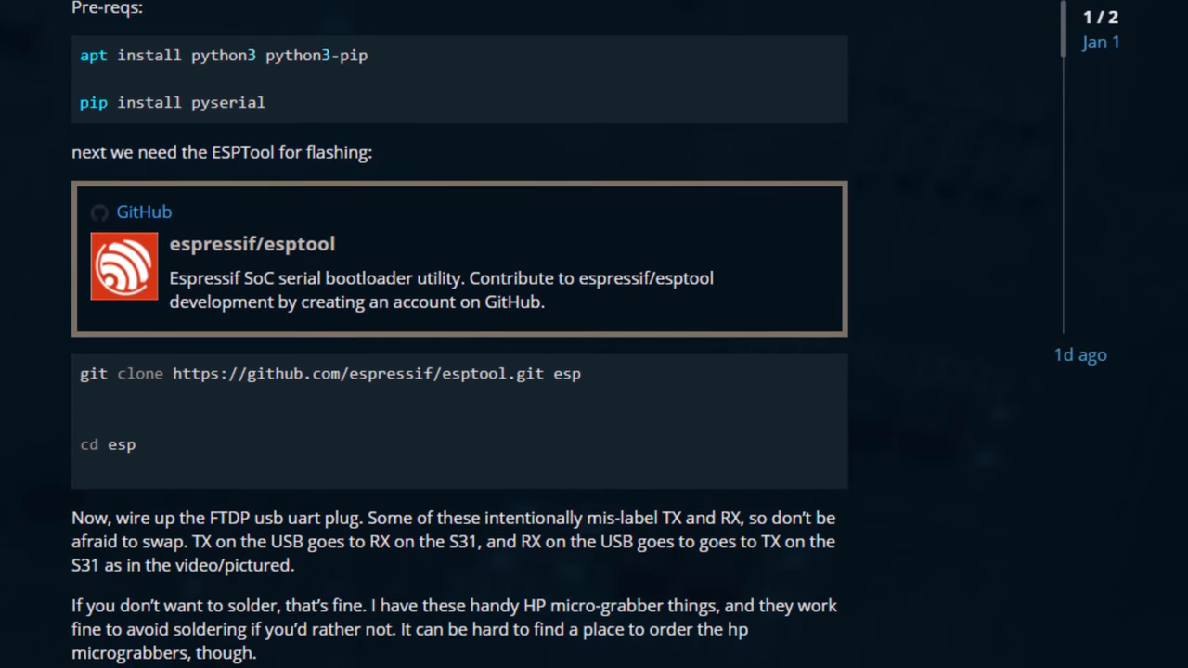
scroll(down, 3)
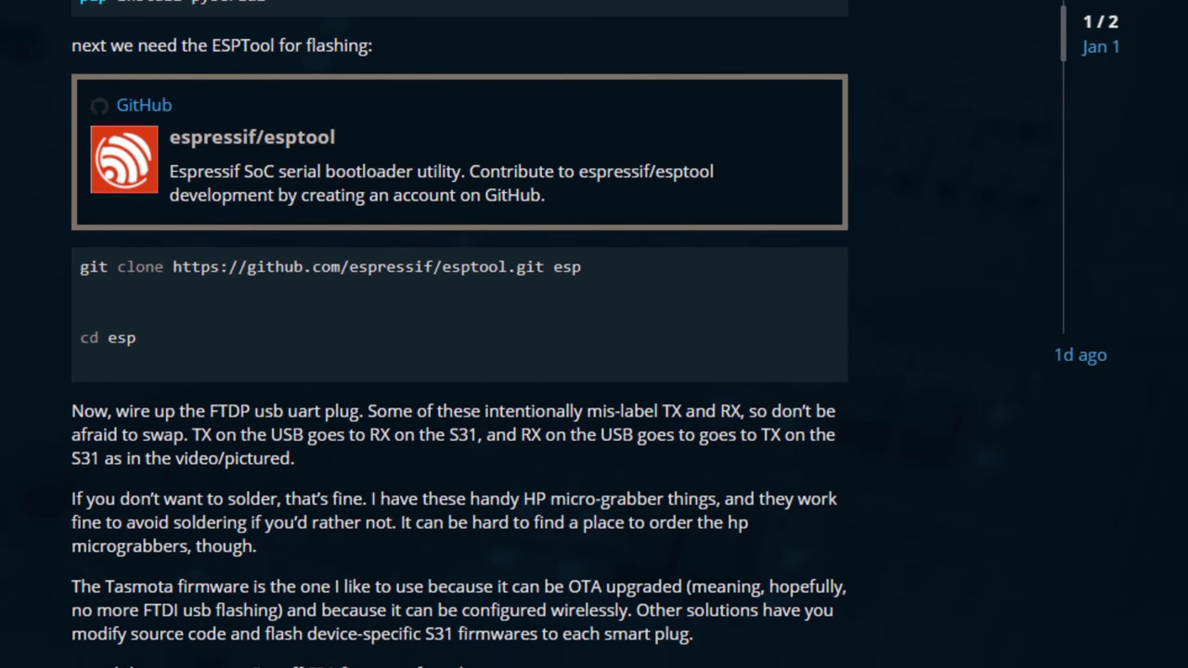
scroll(down, 3)
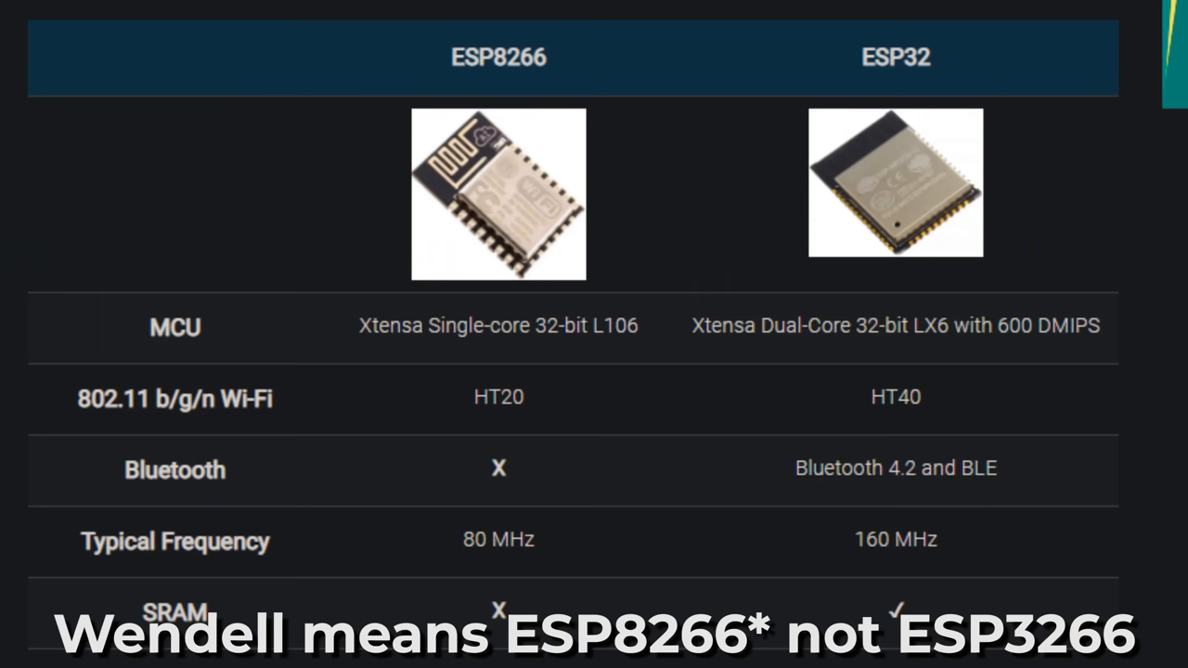
double_click(894, 58)
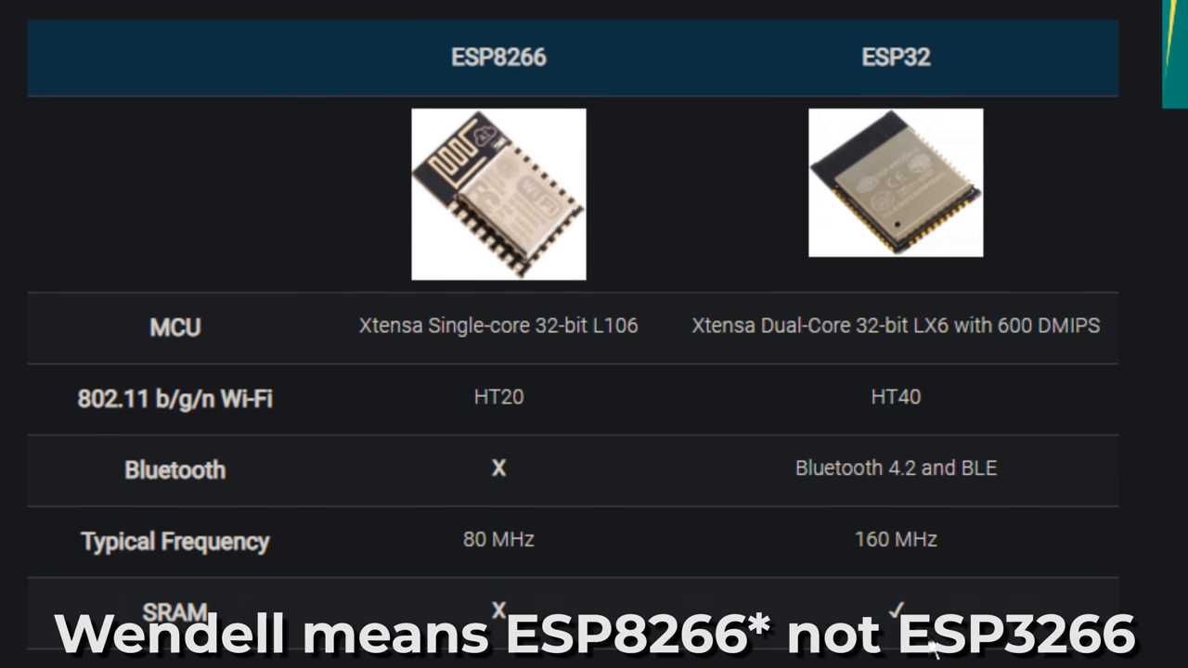
scroll(down, 3)
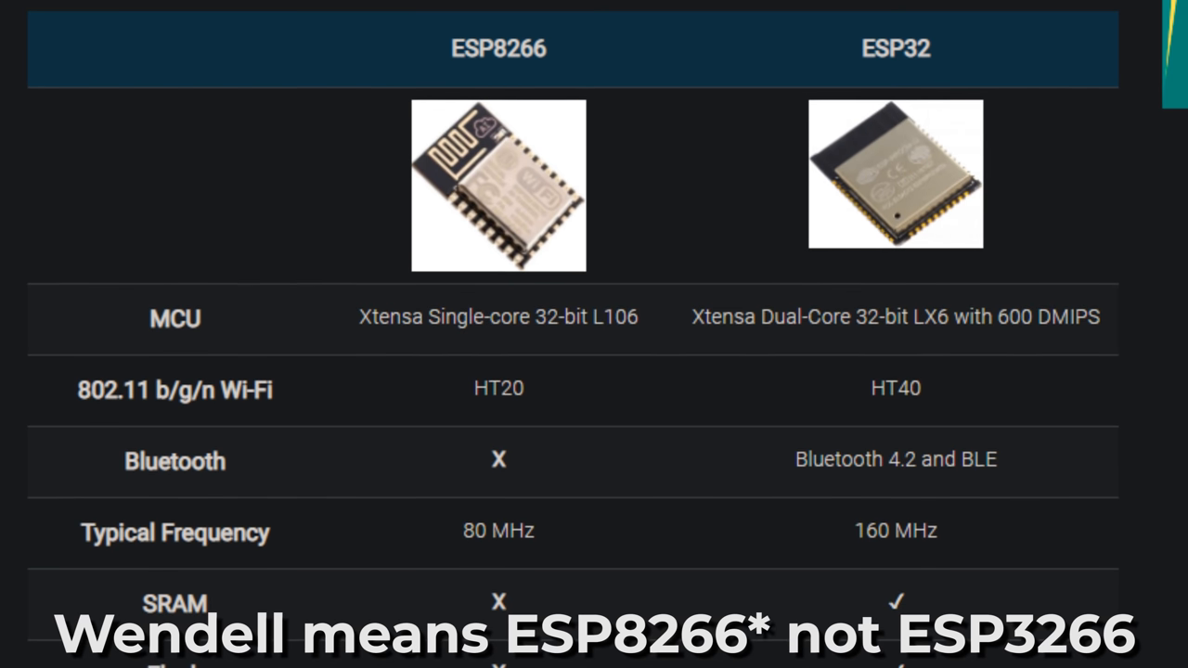
scroll(down, 3)
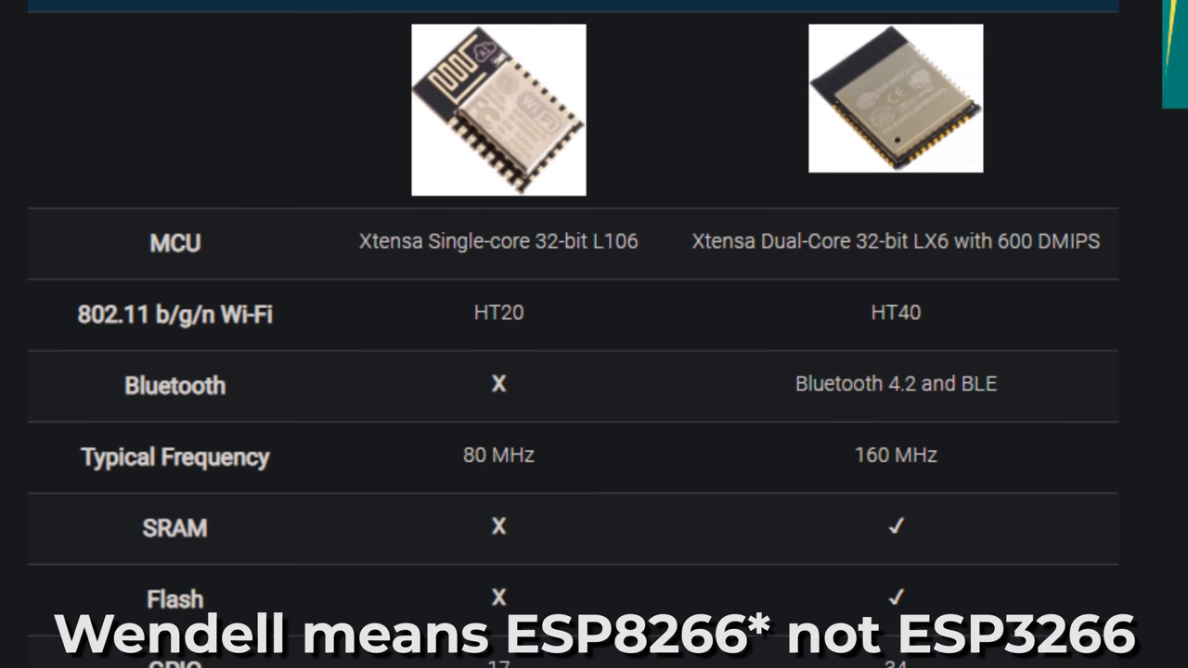
scroll(down, 3)
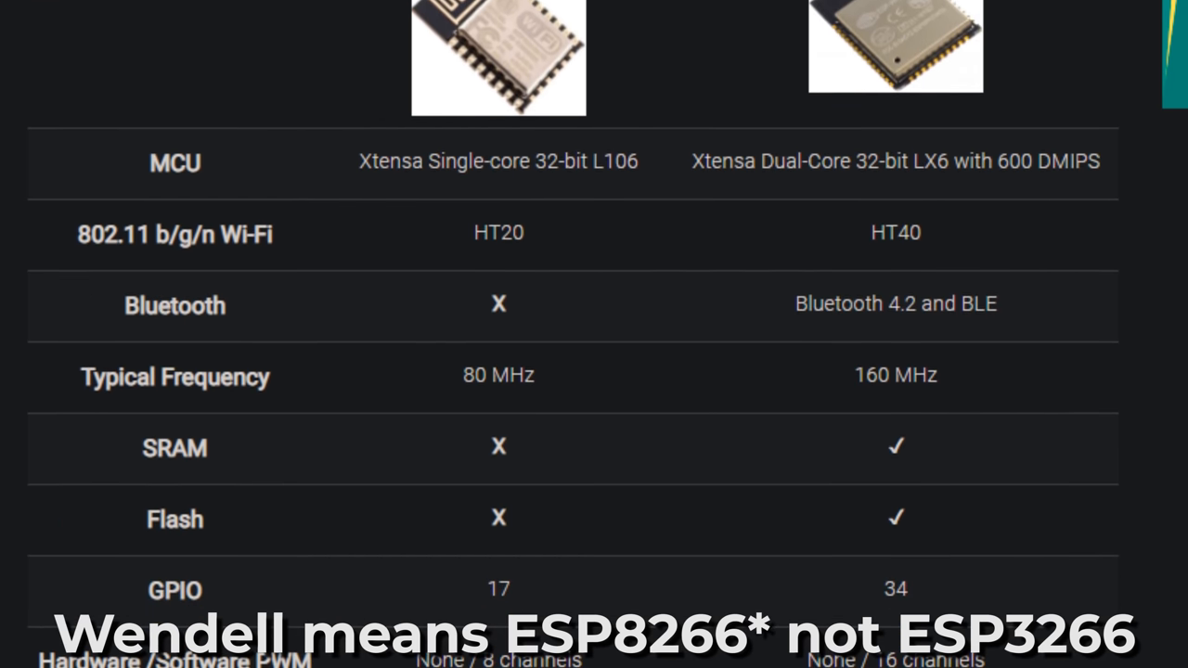
scroll(down, 3)
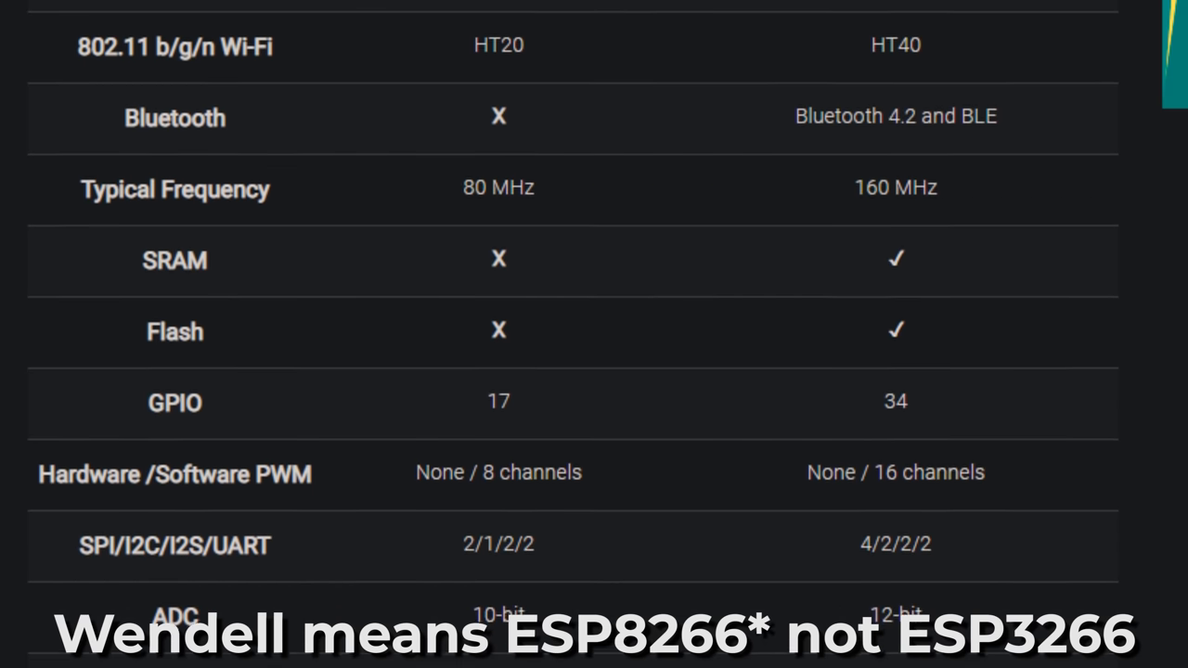
scroll(down, 3)
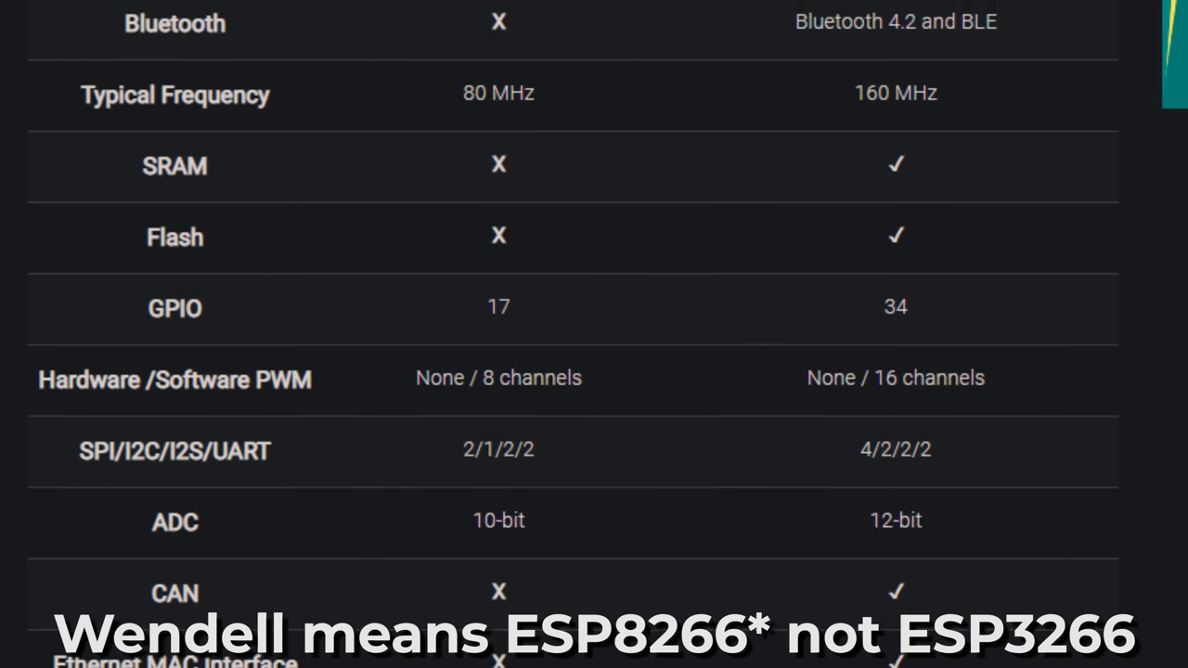
scroll(down, 3)
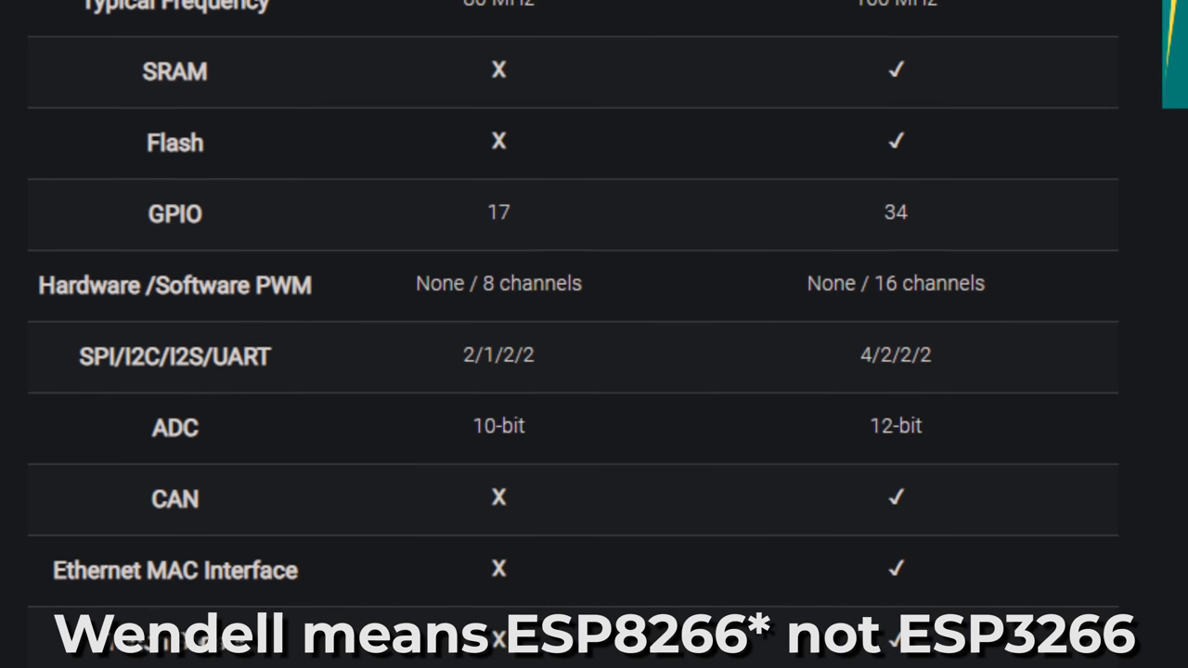
scroll(down, 3)
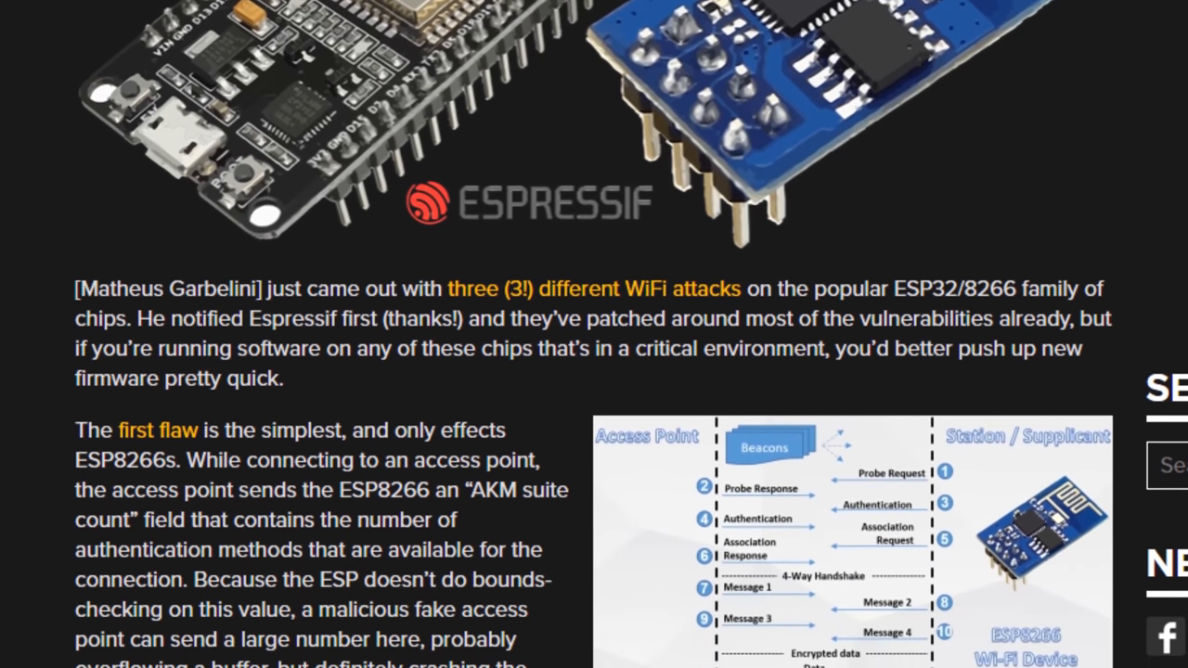
scroll(down, 3)
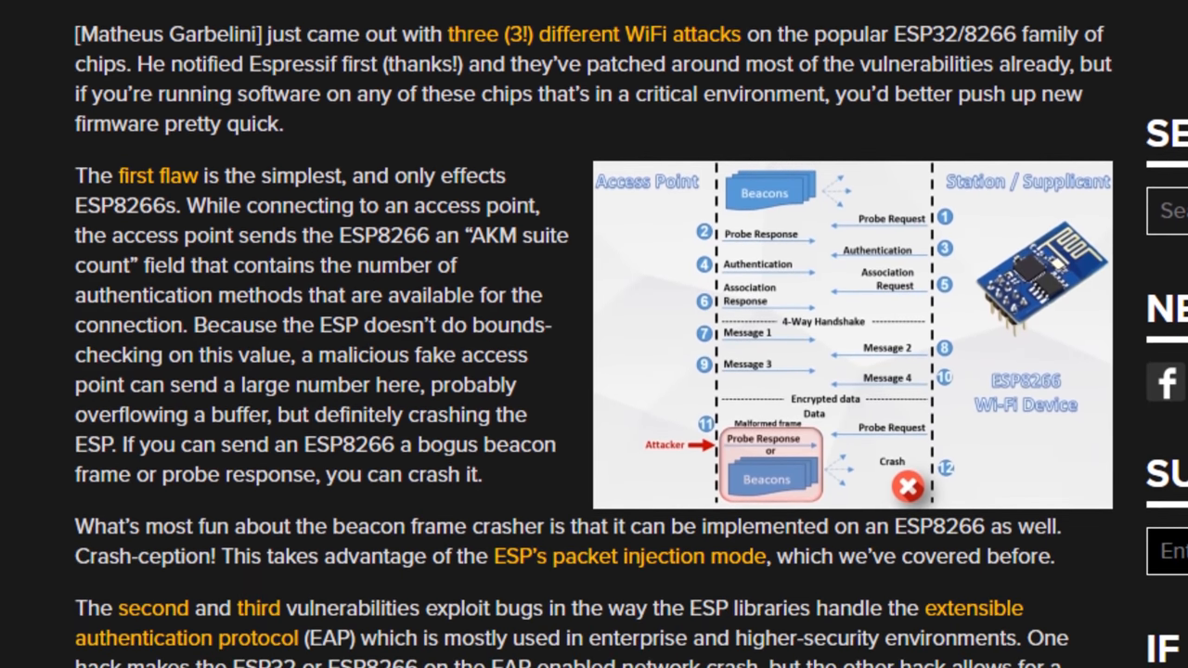
drag(75, 33, 223, 93)
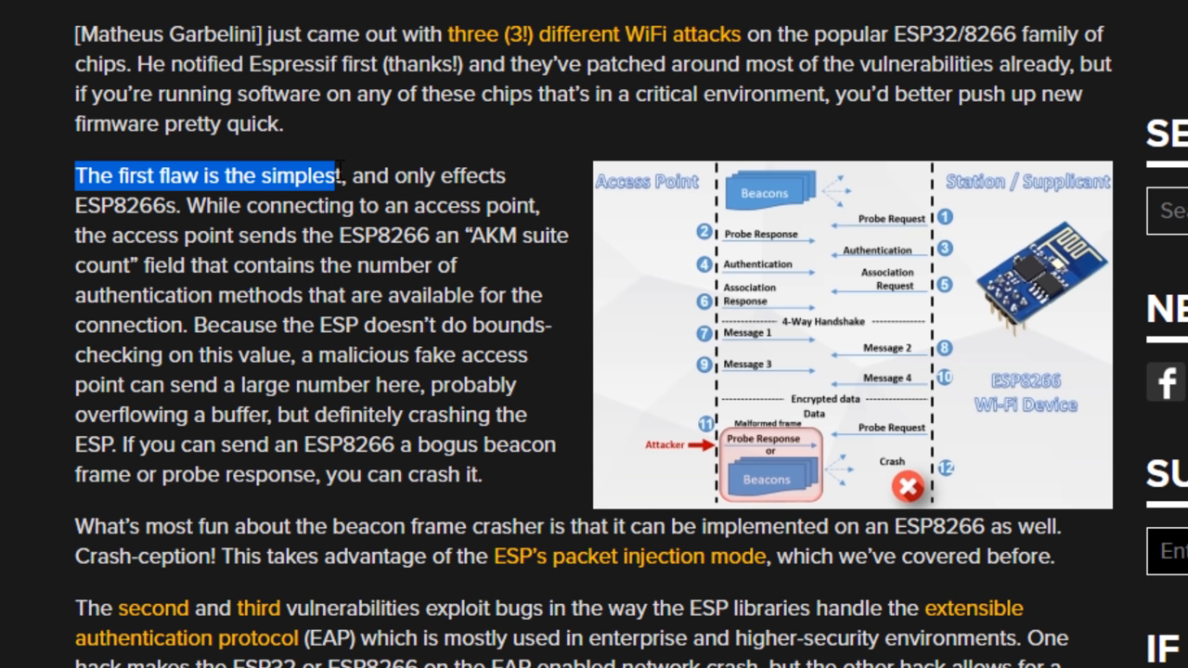
drag(338, 175, 182, 205)
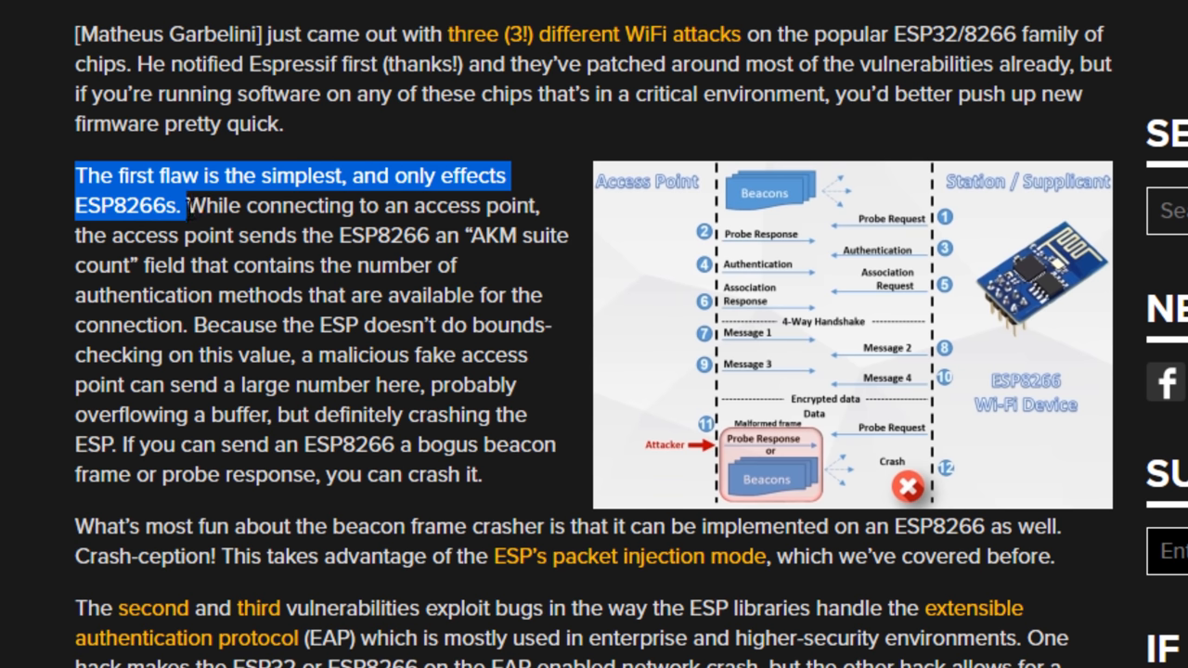
scroll(down, 3)
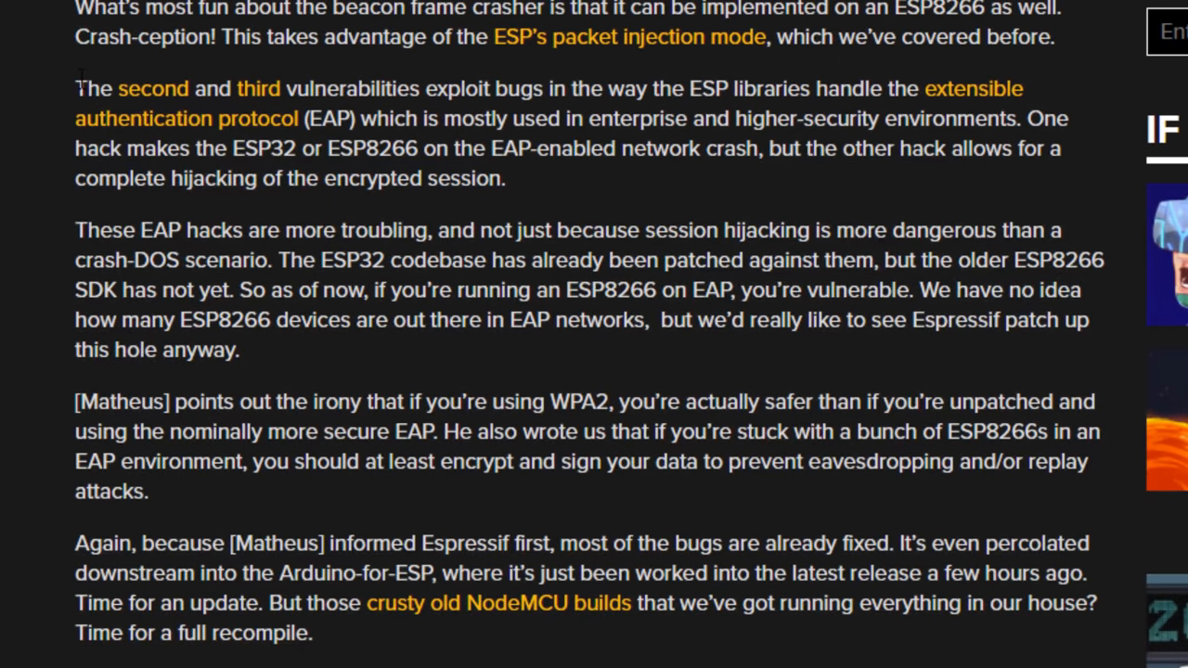
drag(75, 89, 505, 178)
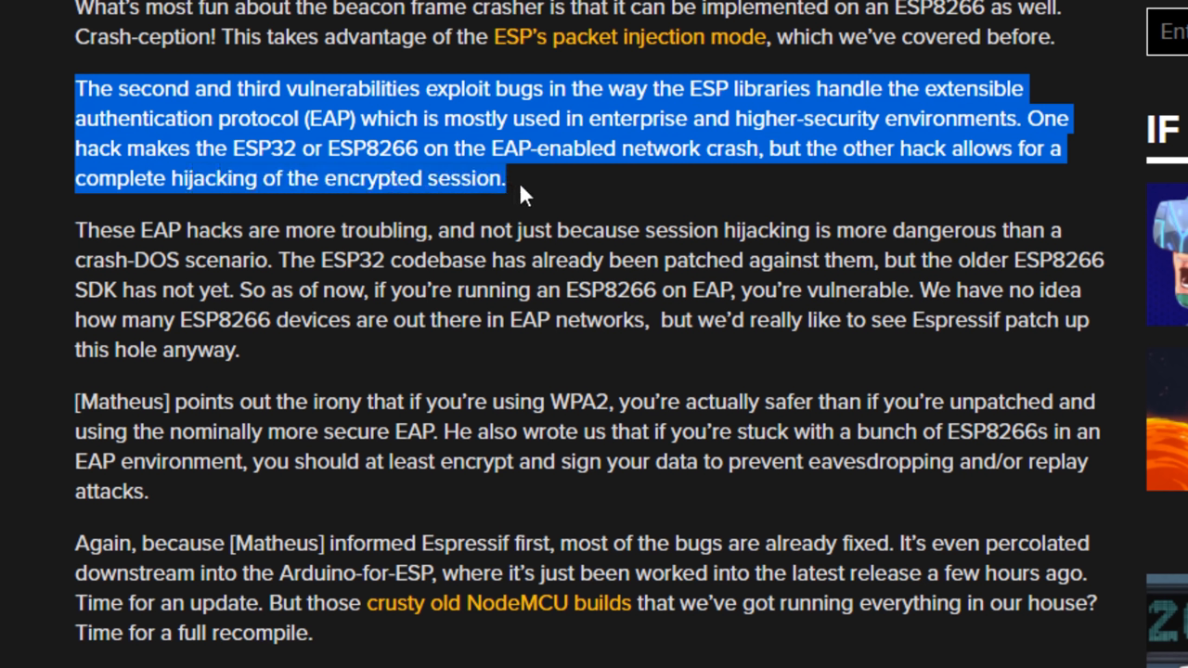
mouse_move(857, 640)
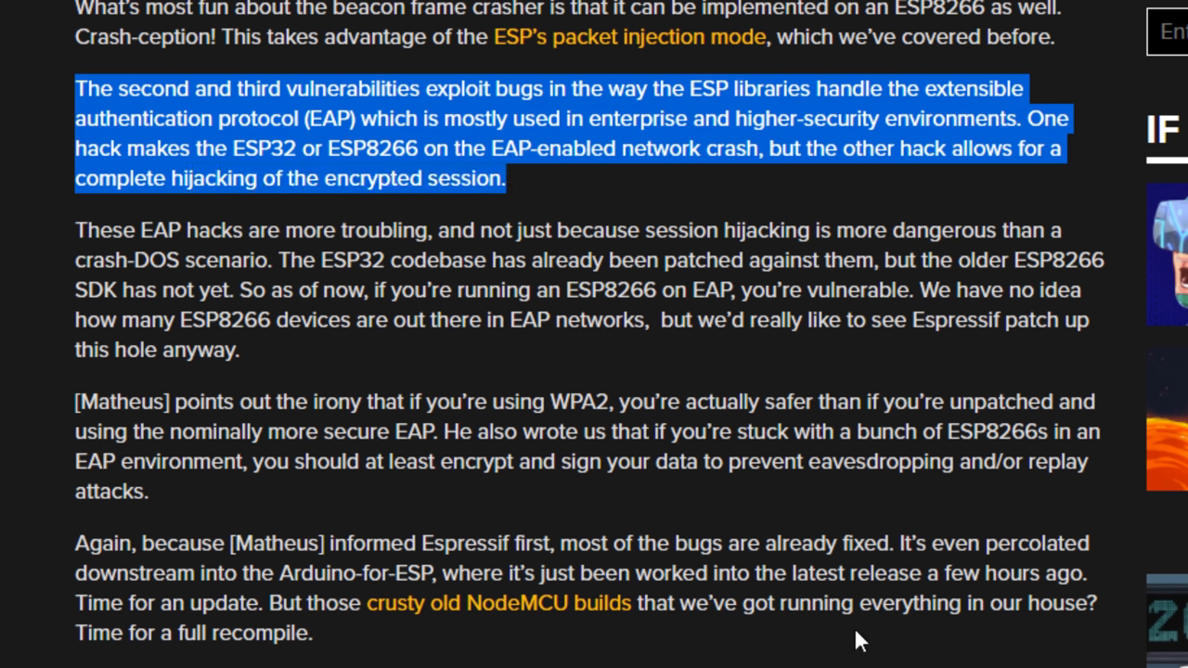
mouse_move(65, 221)
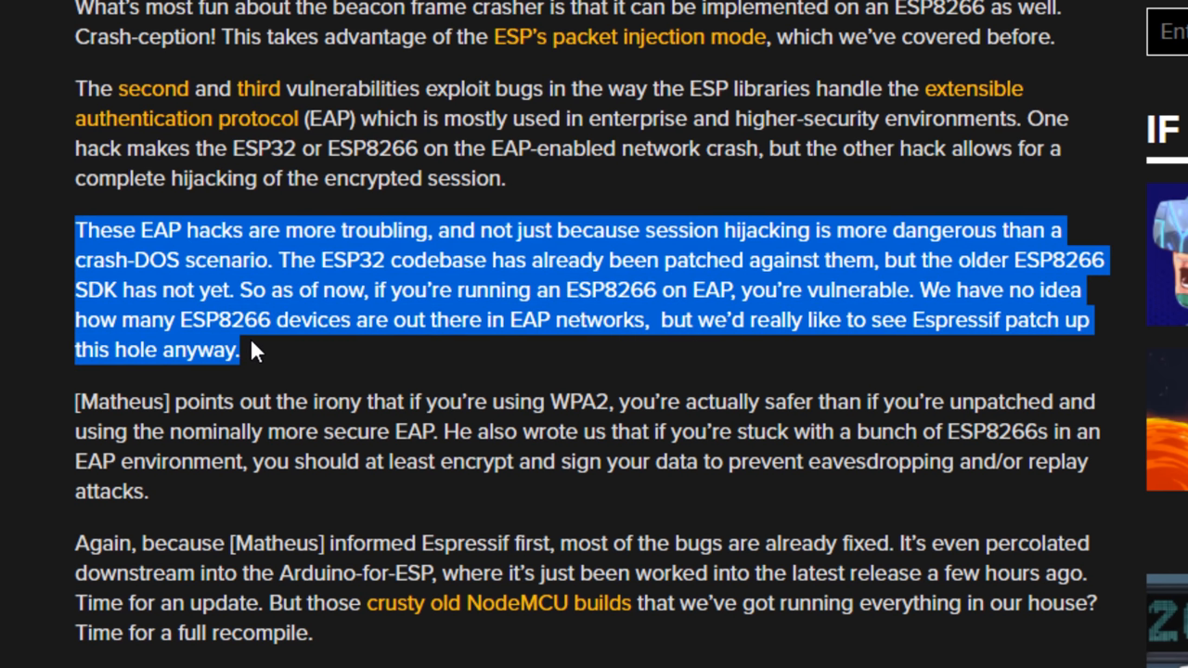
click(260, 351)
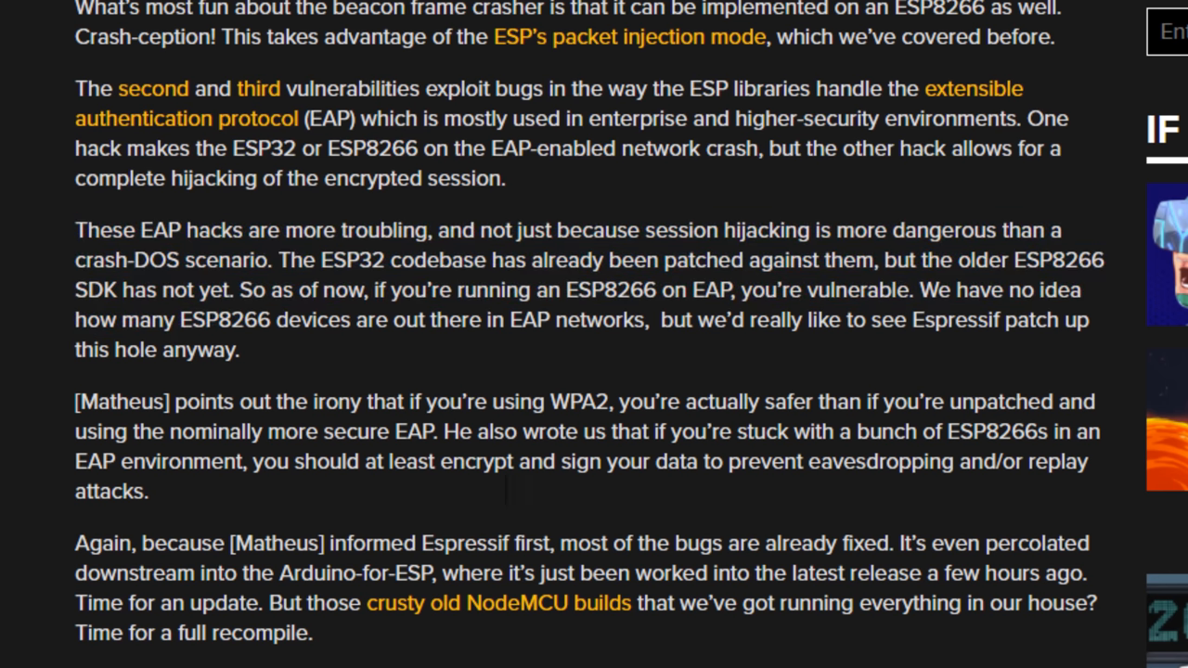
mouse_move(368, 191)
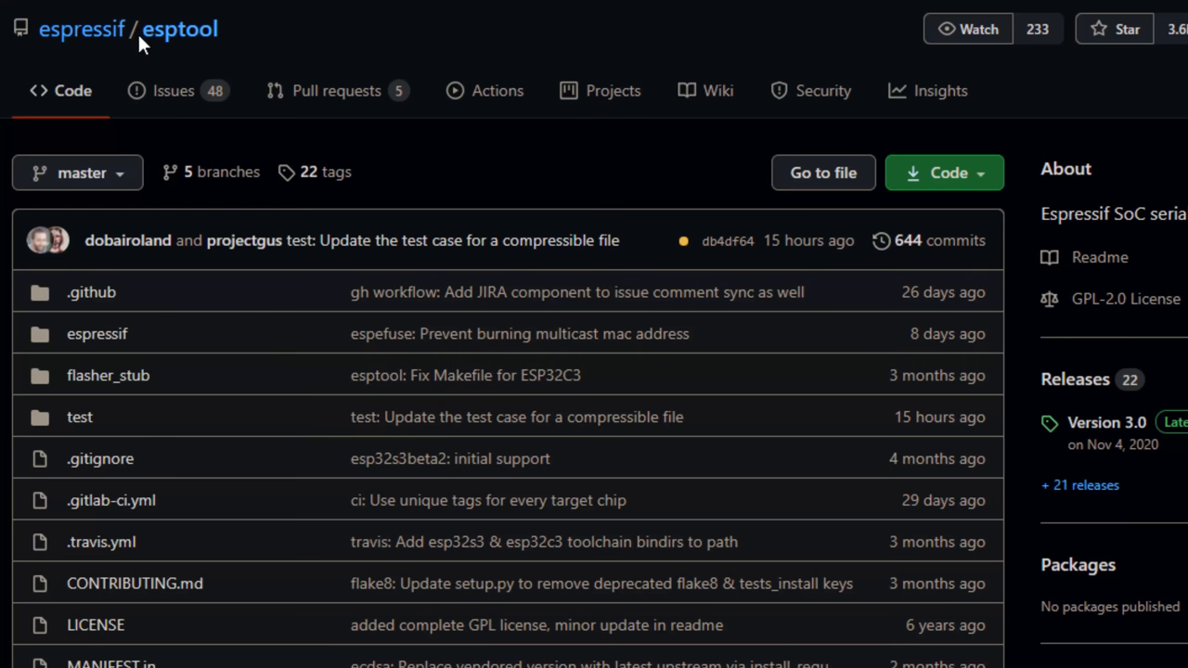
mouse_move(668, 380)
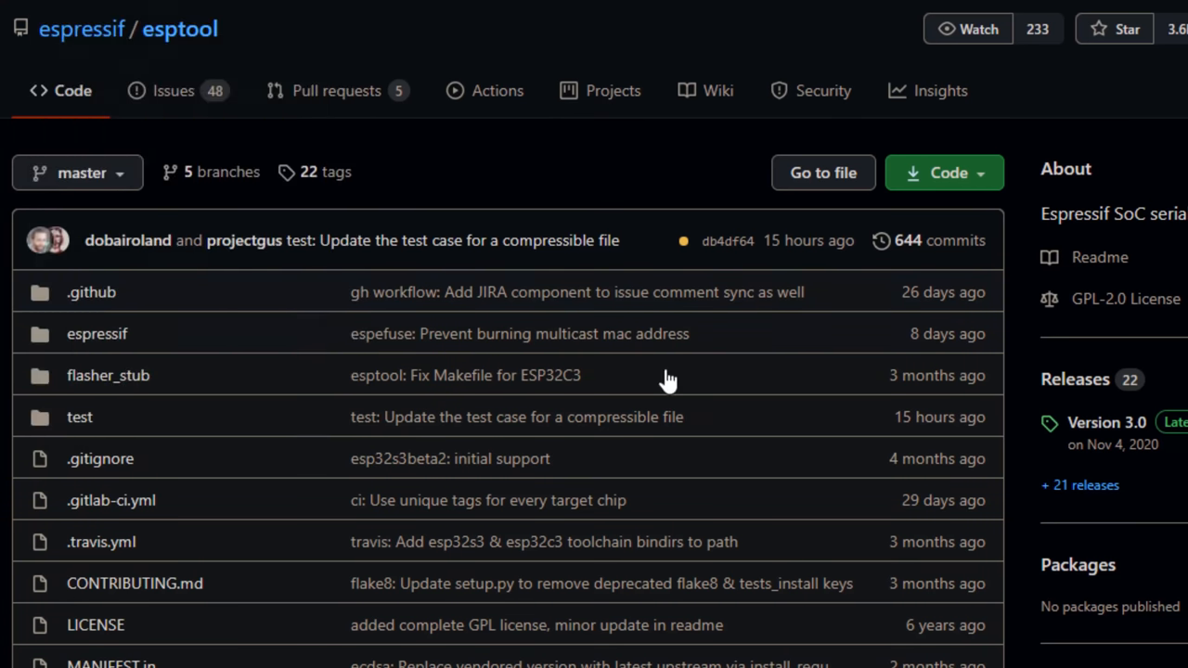
mouse_move(134, 63)
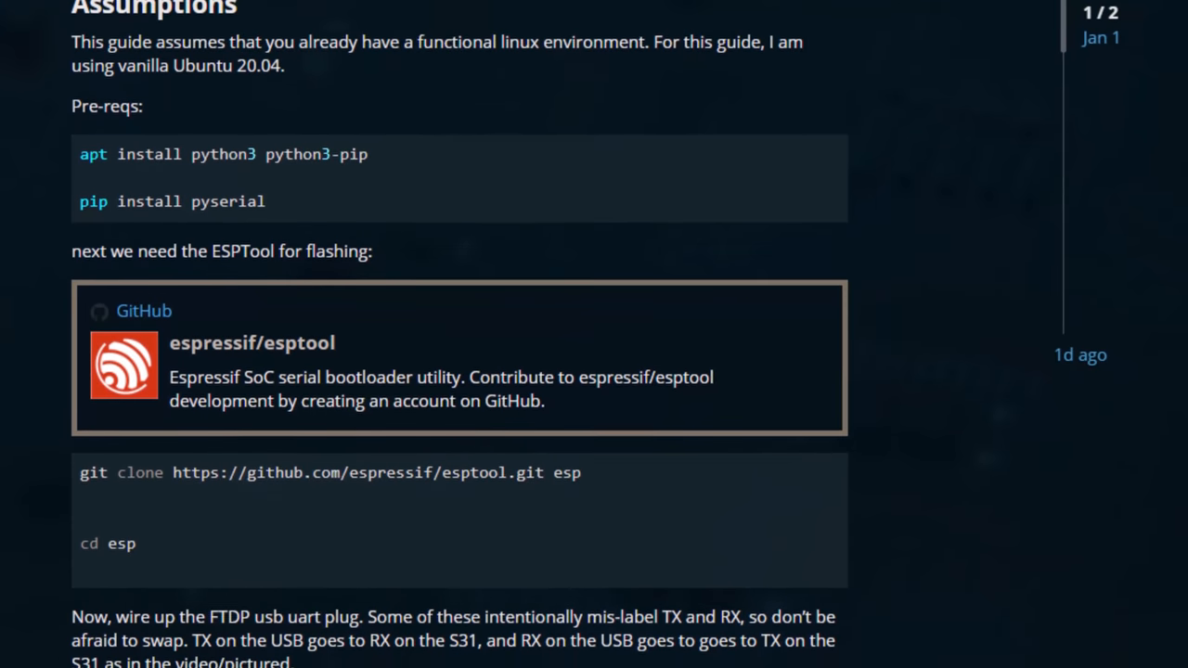
Step: Scroll the forum guide to the Assumptions section with the esptool git clone command
scroll(down, 3)
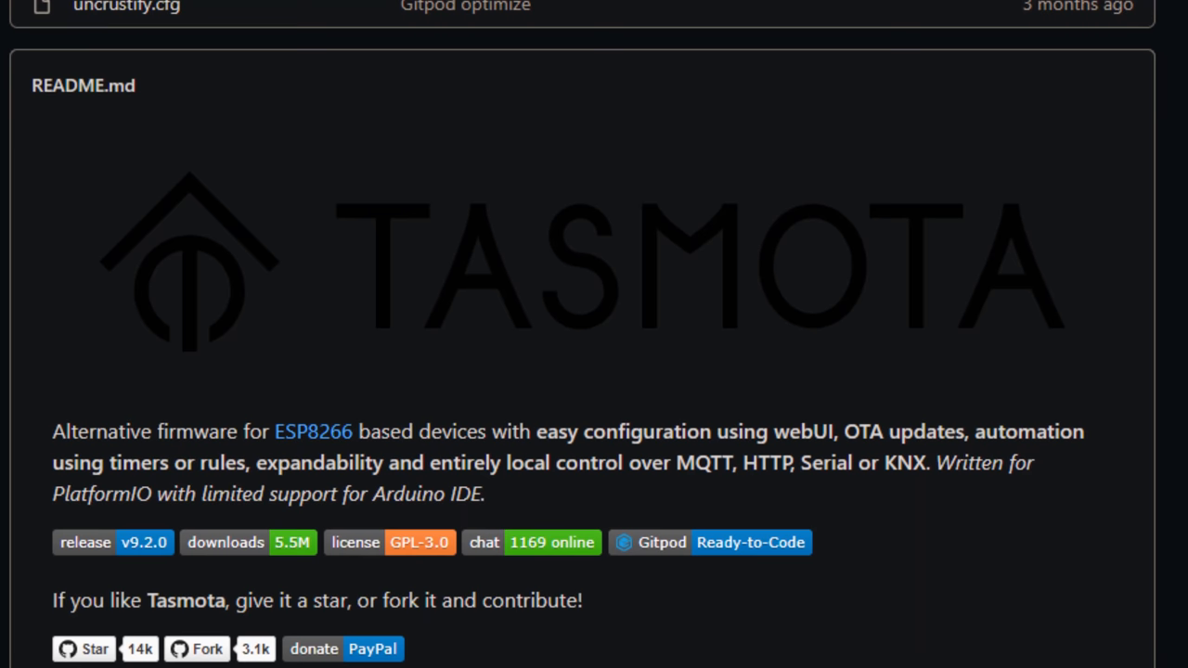
Step: Highlight the README sentence describing Tasmota as alternative firmware for ESP8266 devices
scroll(down, 3)
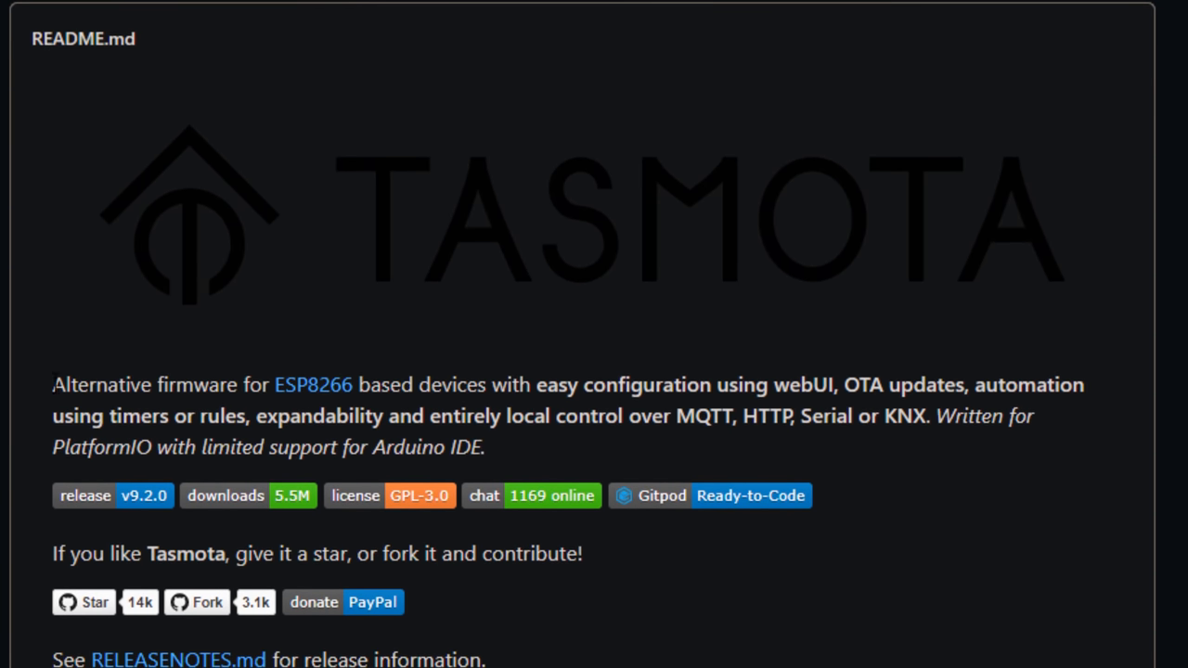
drag(52, 385, 482, 445)
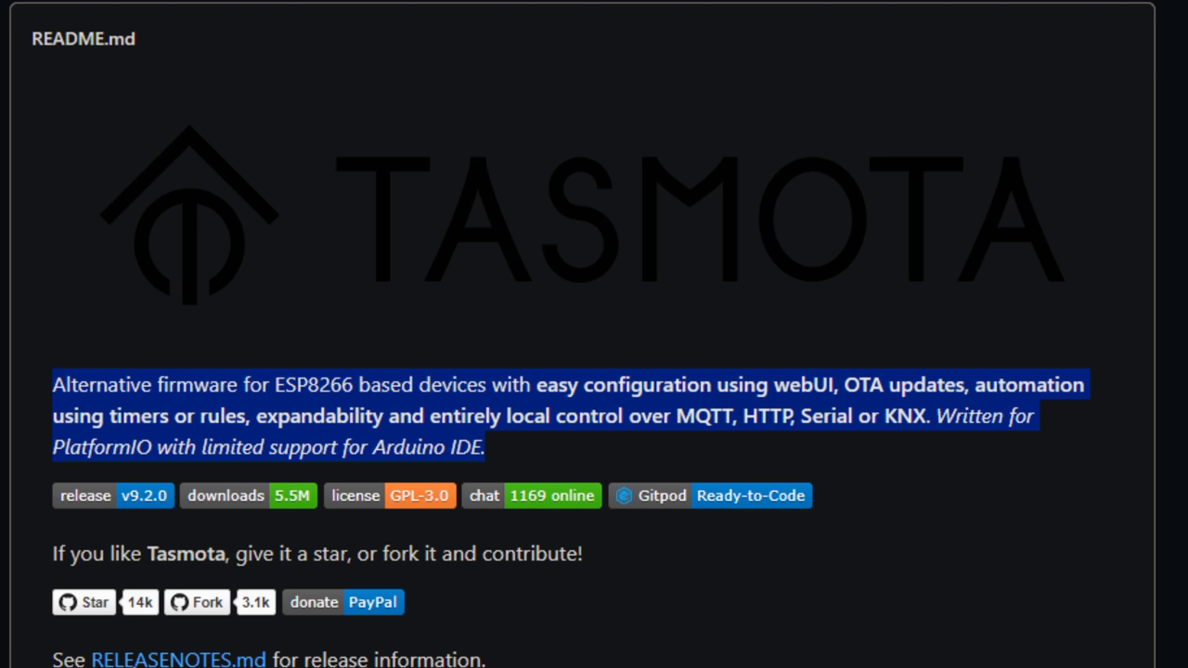
mouse_move(102, 649)
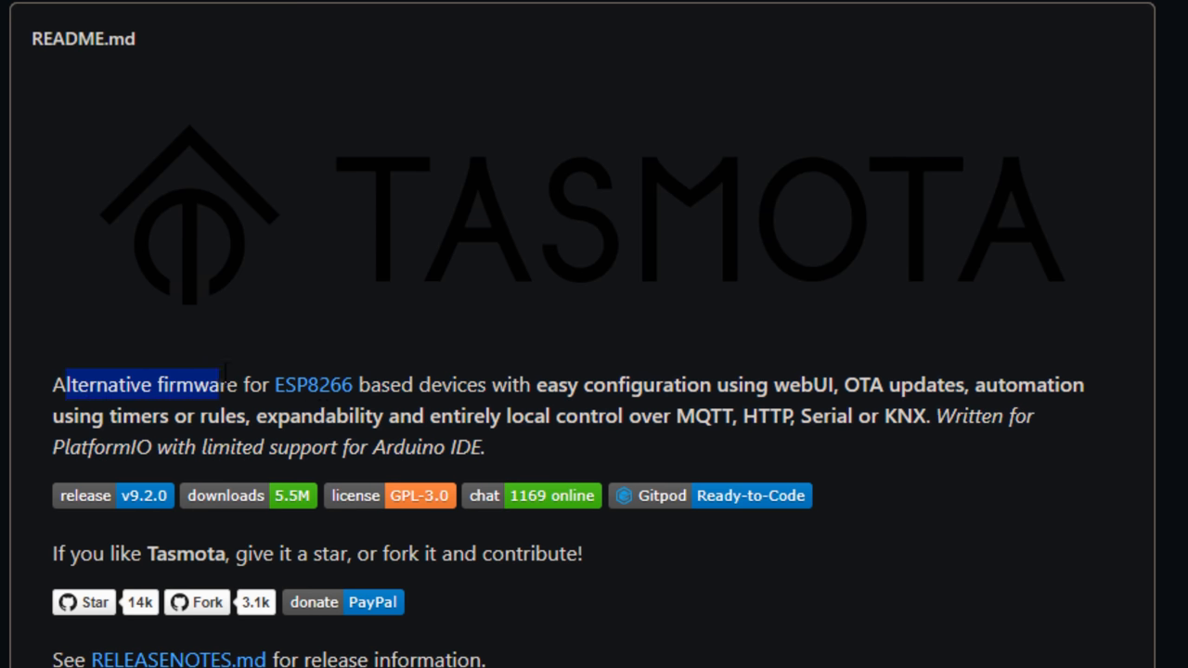
scroll(down, 3)
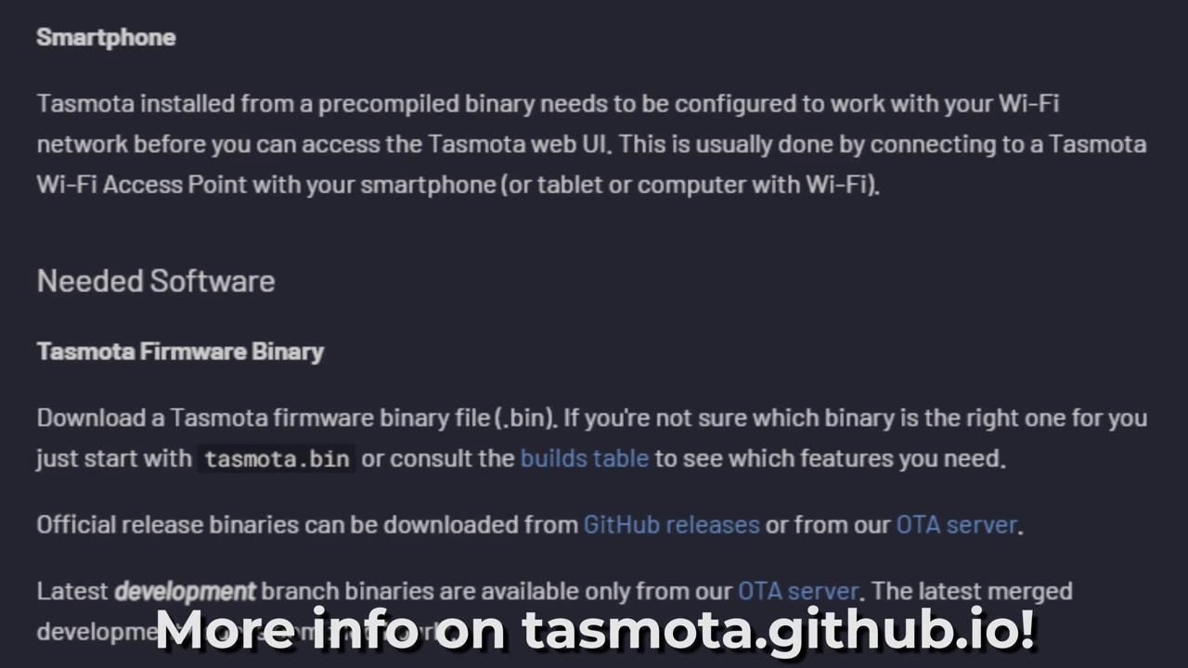
Step: Scroll the getting-started docs to Needed Software, covering the firmware binary and flashing tool
scroll(down, 3)
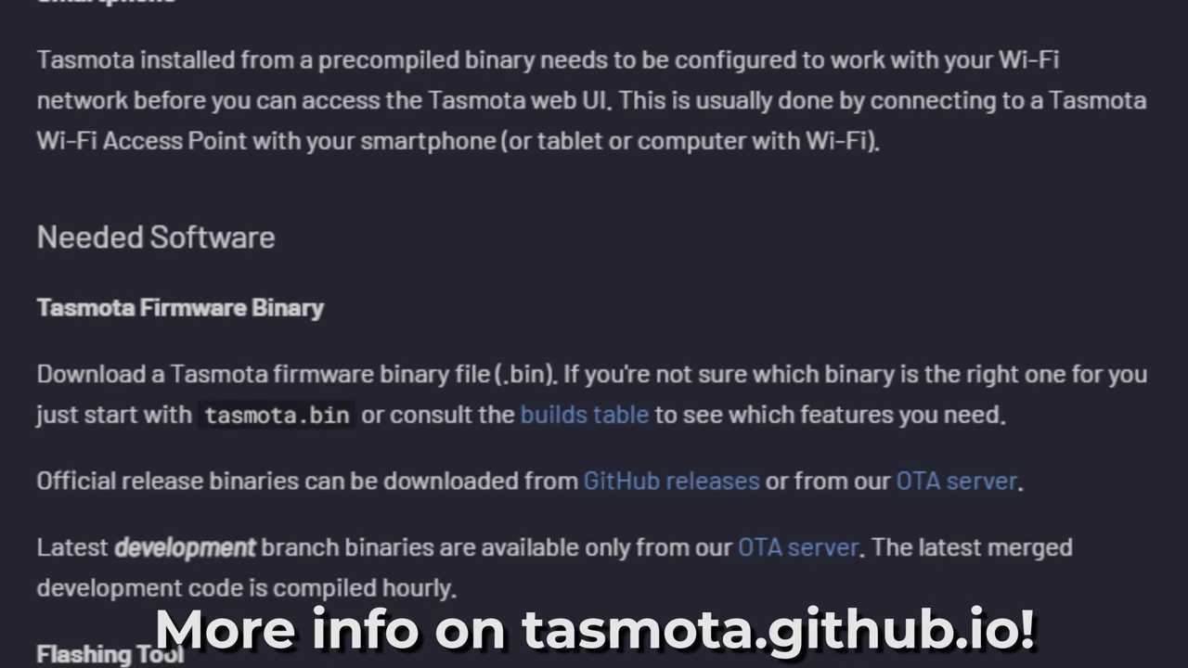
scroll(down, 3)
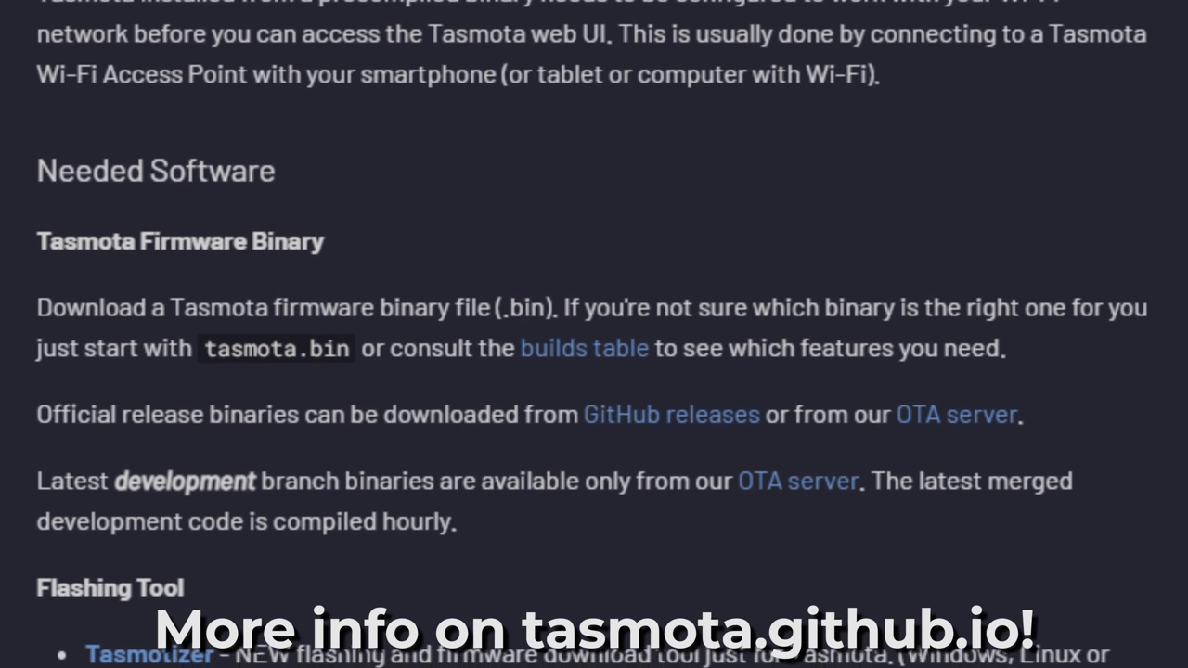
scroll(down, 3)
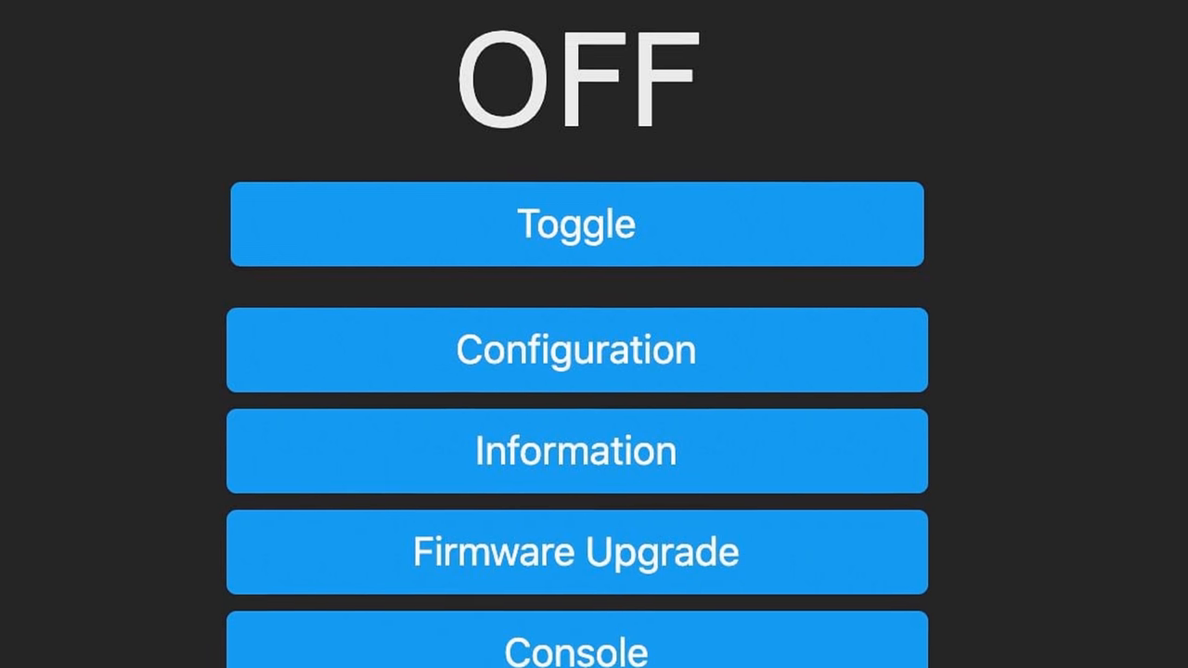
Step: Scroll the Tasmota device page to reveal the main menu buttons below the OFF state
scroll(down, 3)
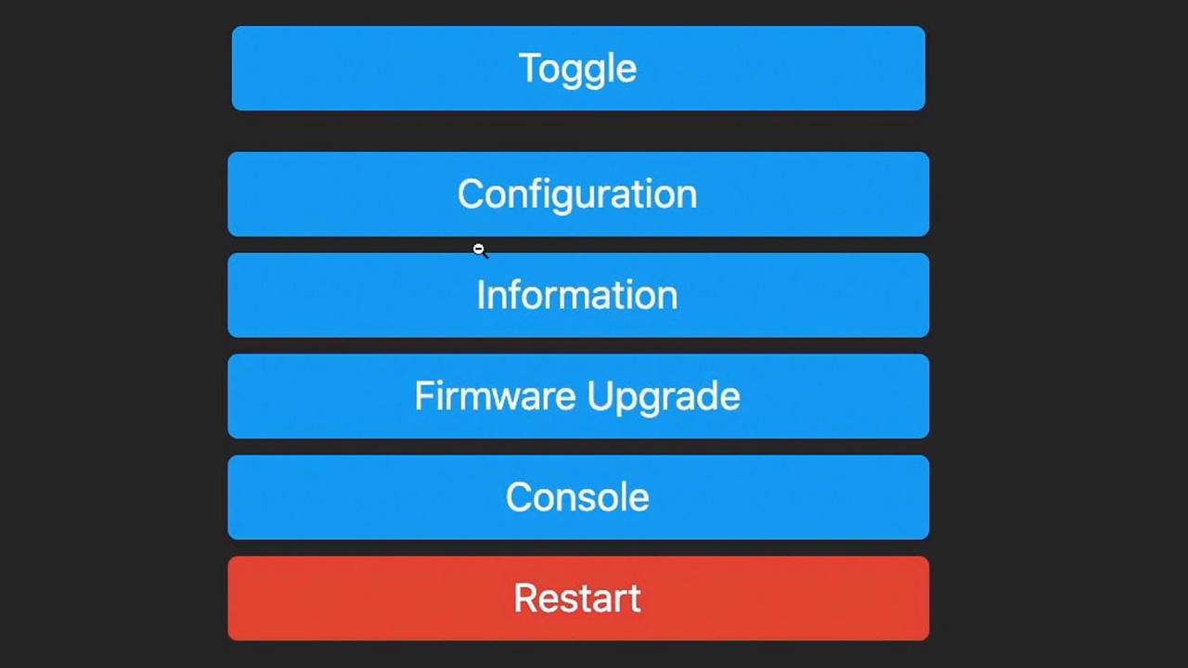
mouse_move(597, 113)
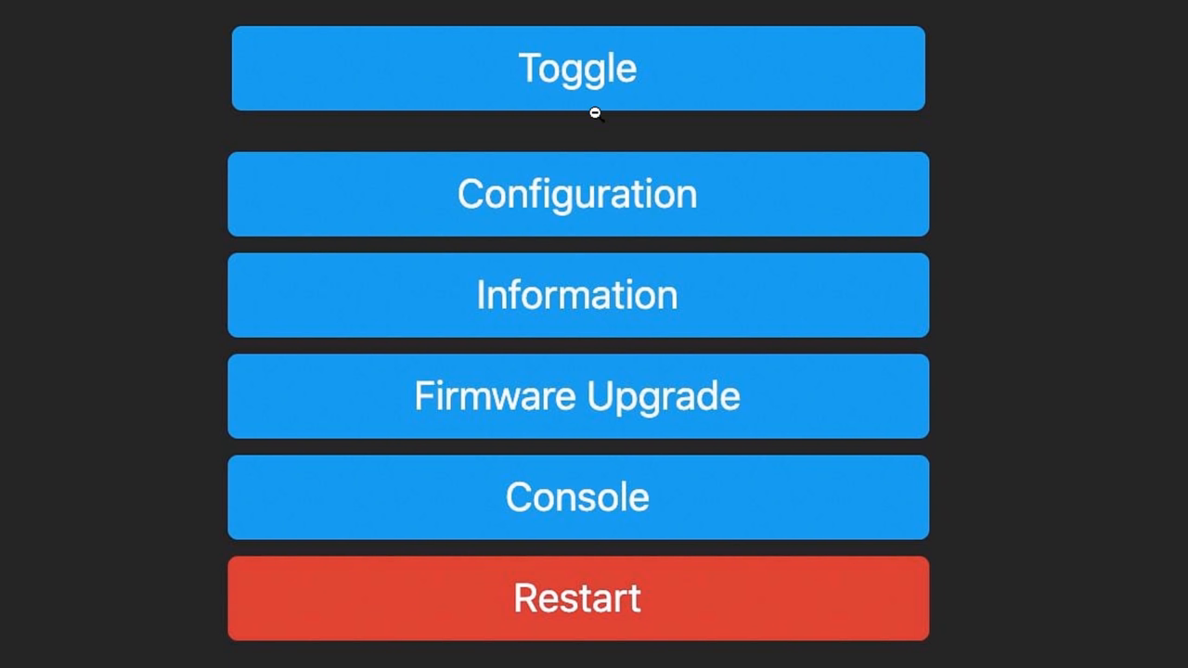